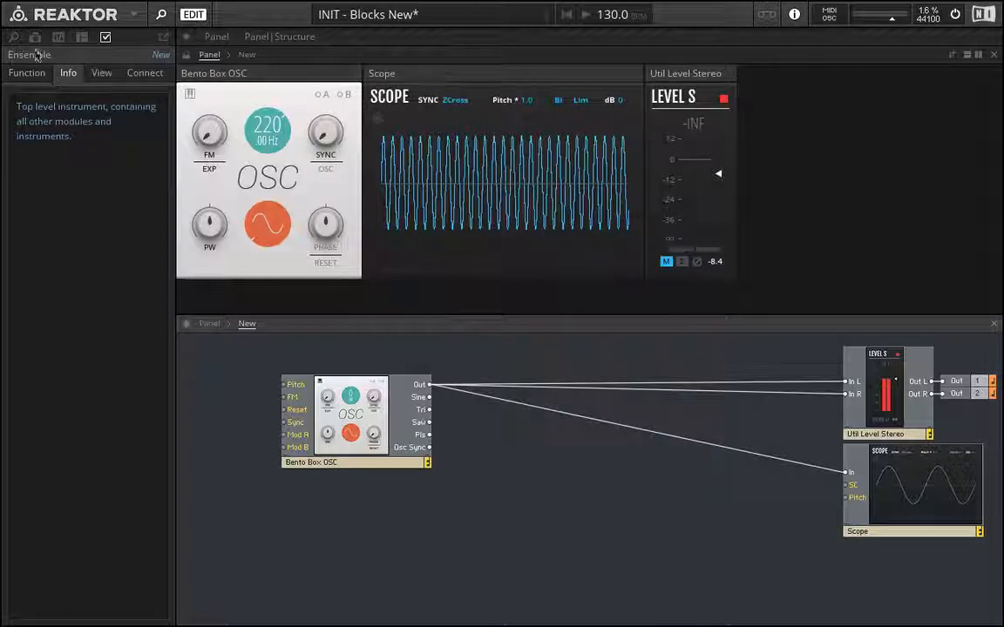
{"action": "mouse_move", "coordinate": [10, 41]}
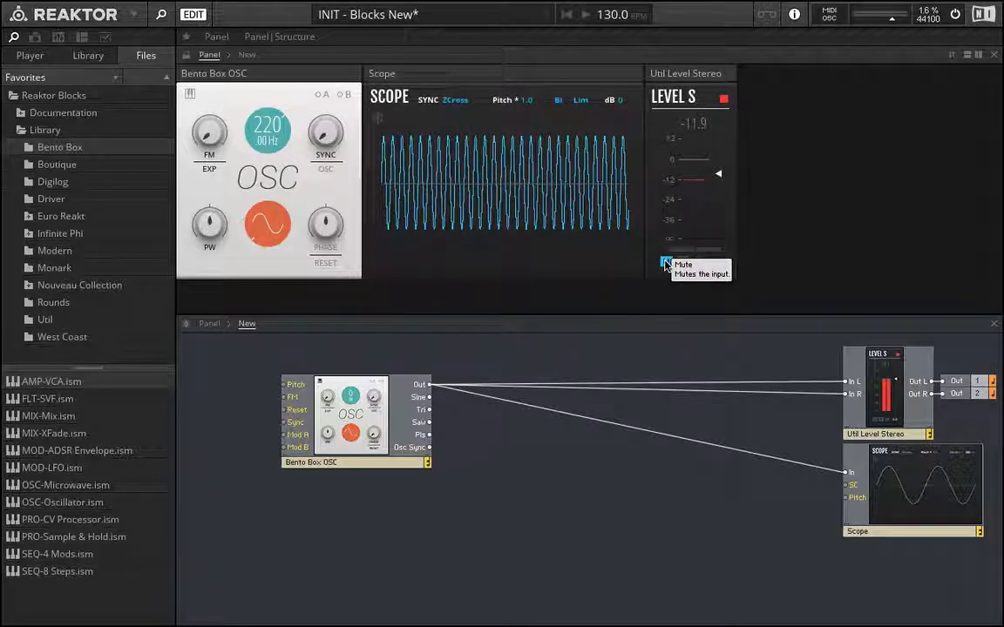
Unmute the level meter so the Bento Box OSC square wave shows signal
{"action": "left_click", "coordinate": [666, 263]}
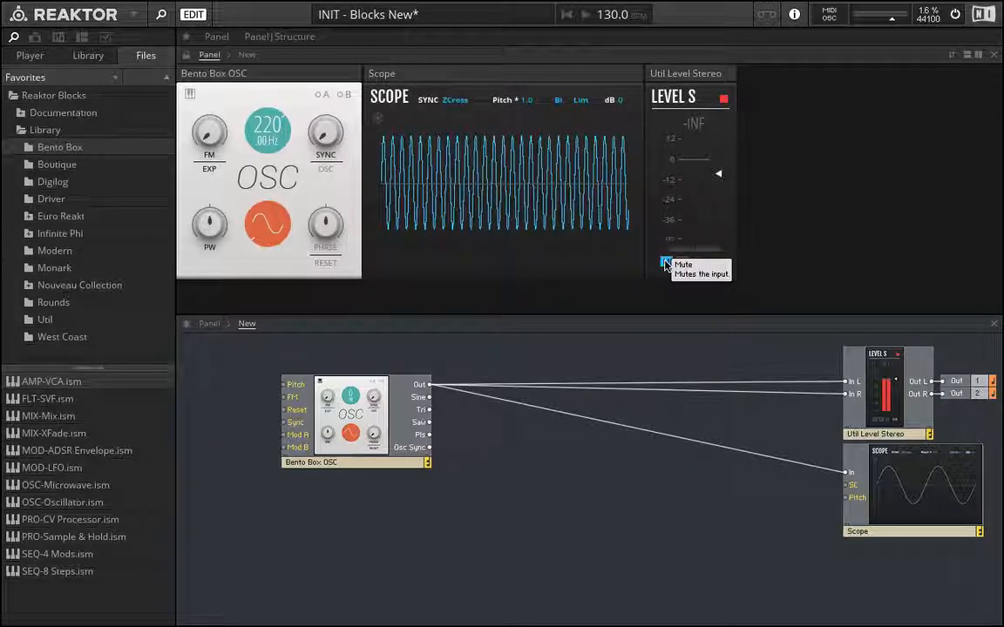
{"action": "left_click", "coordinate": [665, 261]}
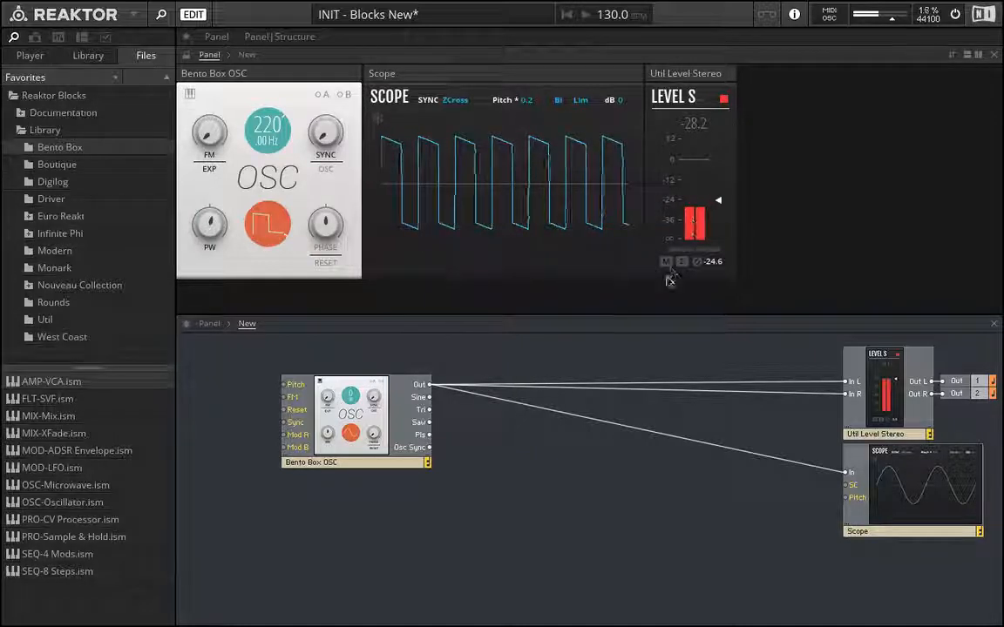
{"action": "left_click", "coordinate": [666, 261]}
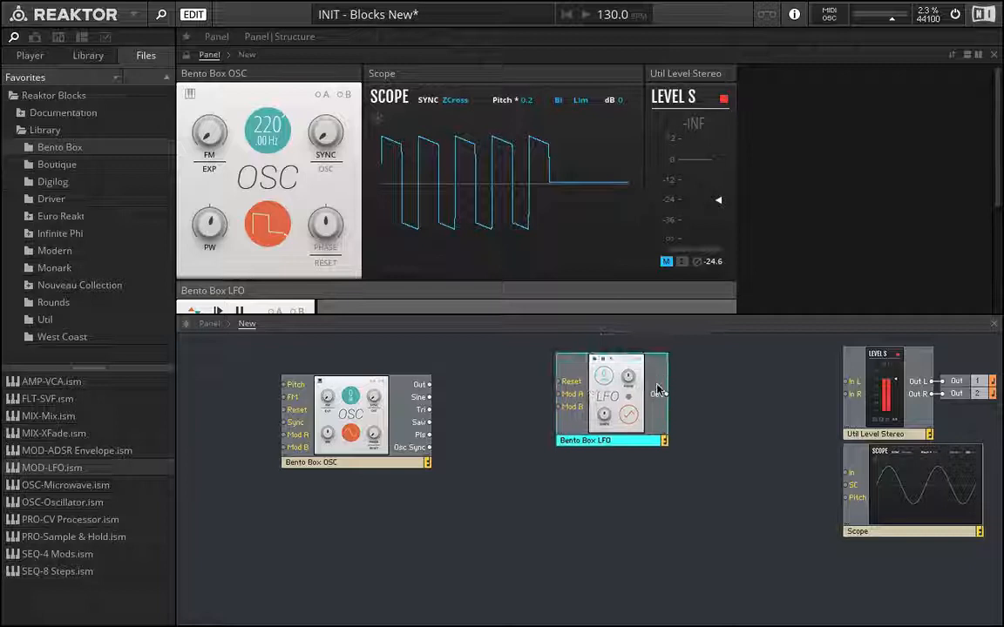
{"action": "left_click_drag", "start_coordinate": [666, 394], "coordinate": [850, 382]}
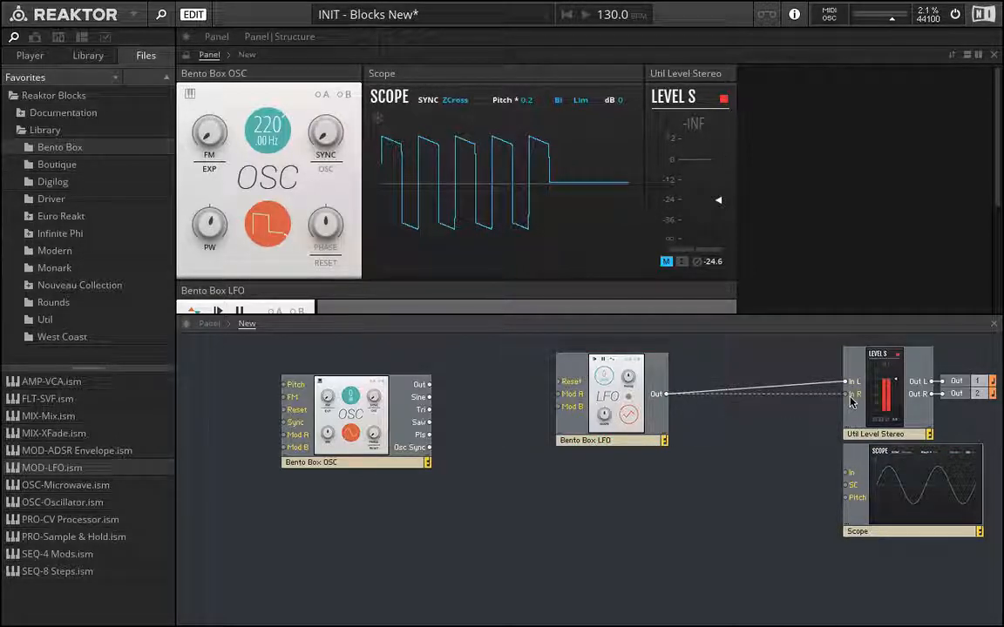
{"action": "left_click_drag", "start_coordinate": [666, 394], "coordinate": [850, 474]}
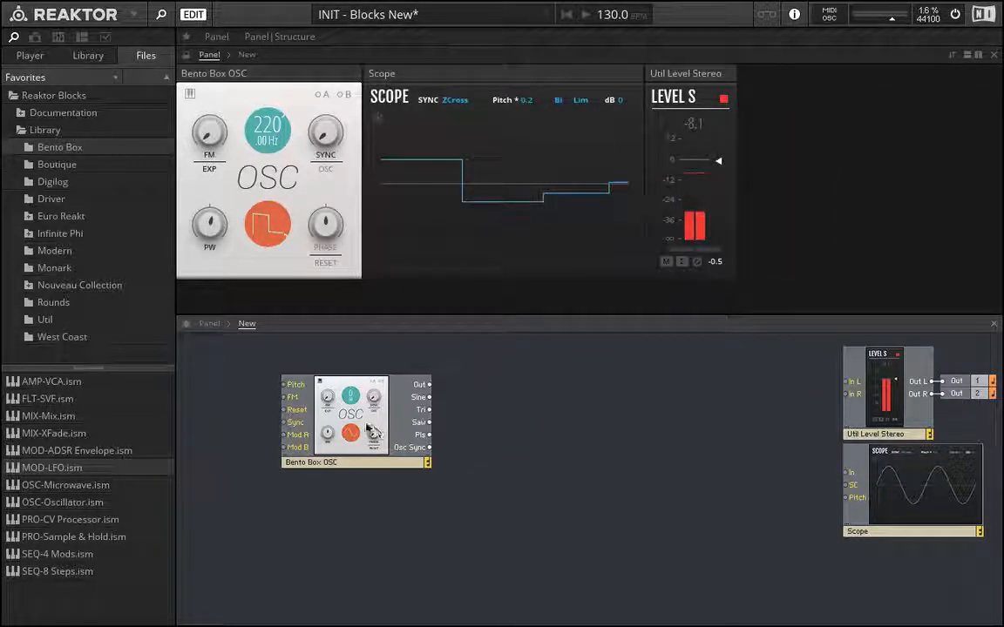
Drop a second Bento Box oscillator below the main OSC to serve as the LFO
{"action": "left_click_drag", "start_coordinate": [352, 418], "coordinate": [478, 414]}
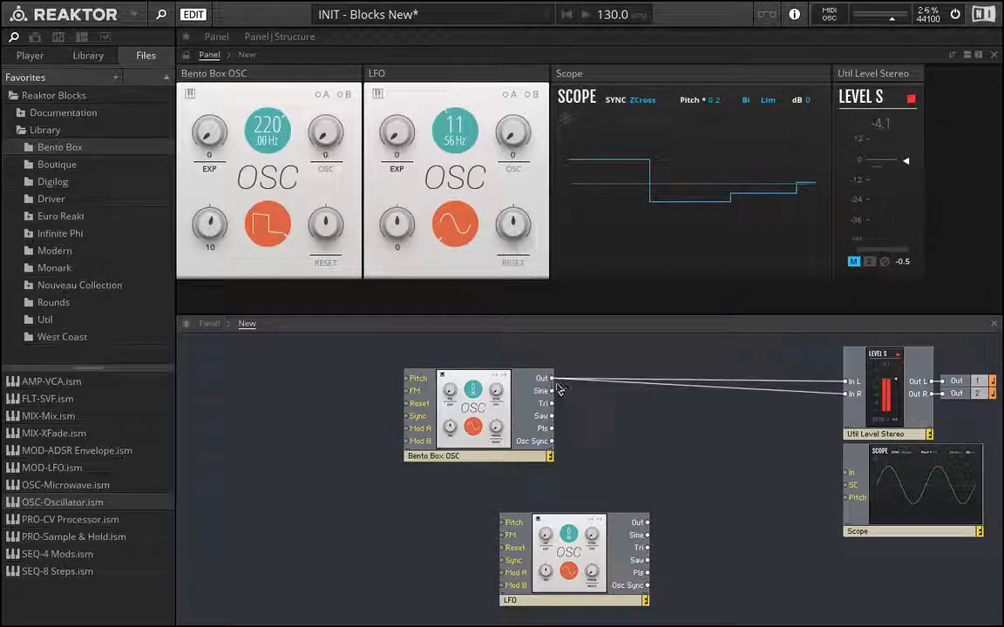
Switch the main OSC to a sine wave and cable the LFO block's output into it
{"action": "left_click_drag", "start_coordinate": [575, 558], "coordinate": [651, 531]}
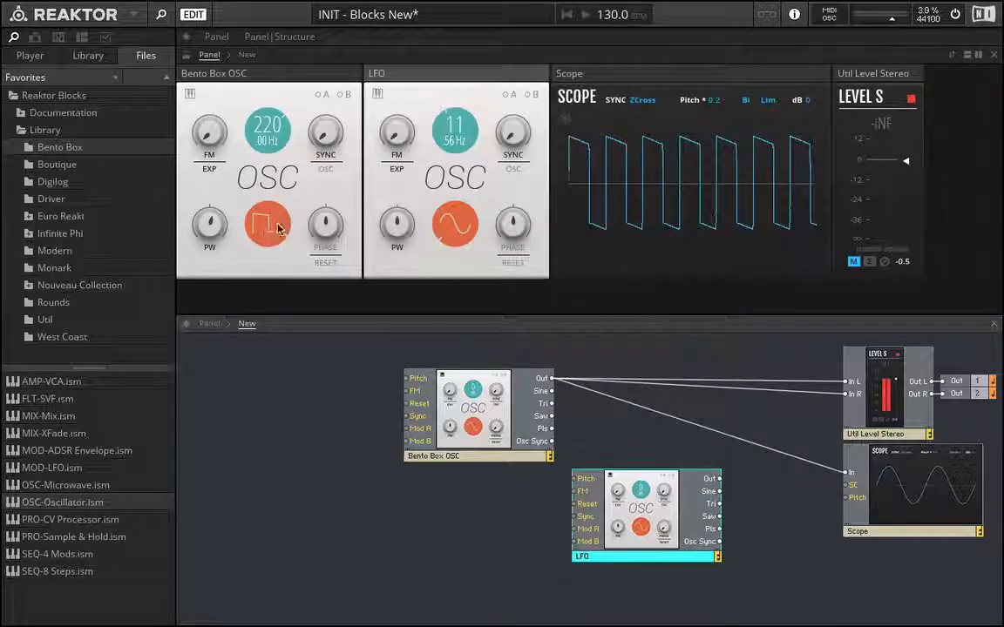
{"action": "left_click", "coordinate": [268, 225]}
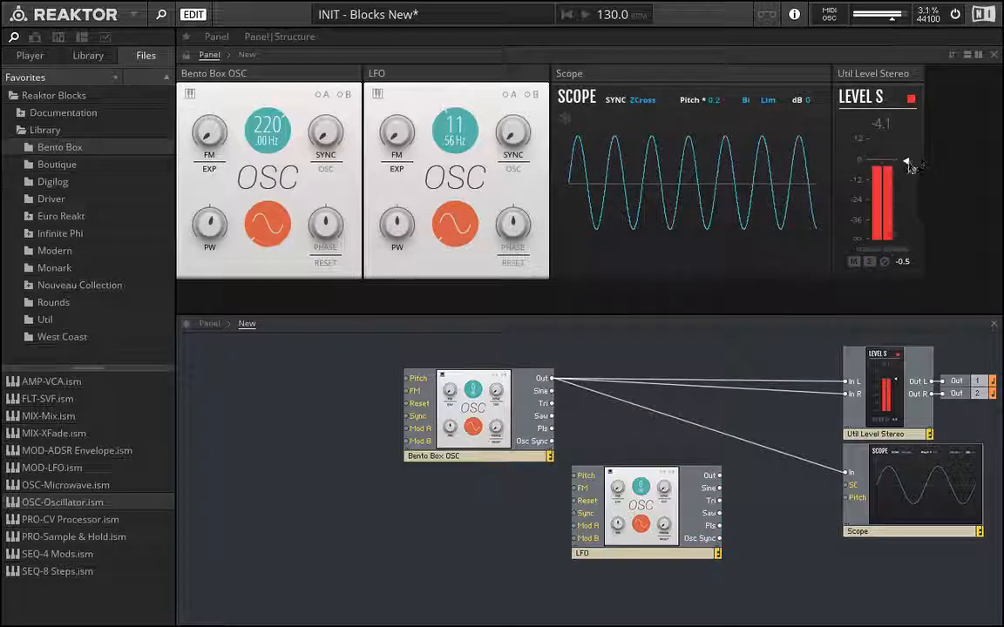
{"action": "left_click_drag", "start_coordinate": [645, 505], "coordinate": [558, 584]}
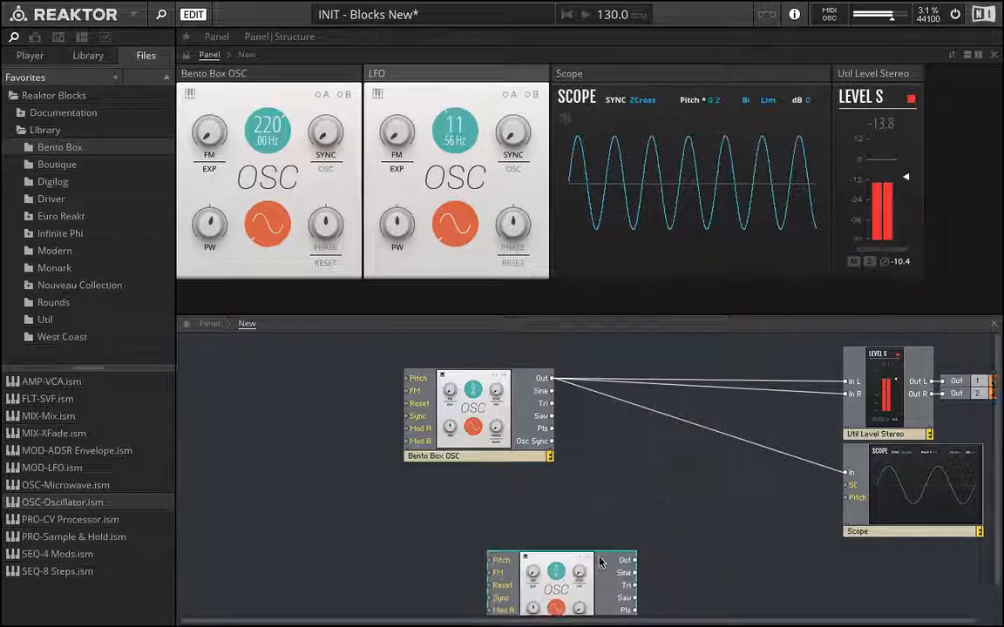
{"action": "left_click_drag", "start_coordinate": [558, 582], "coordinate": [610, 540]}
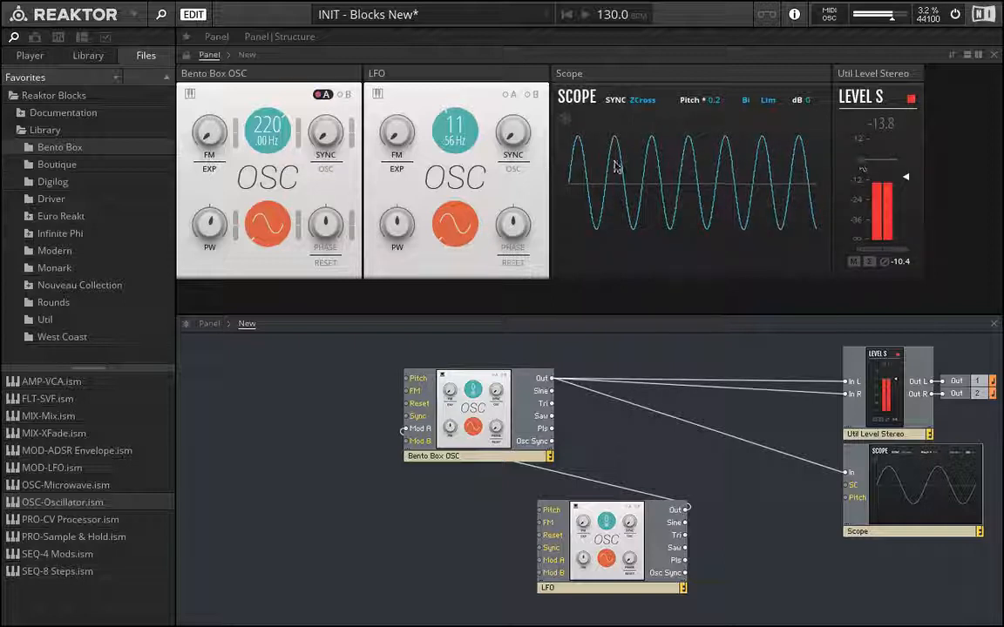
{"action": "mouse_move", "coordinate": [827, 206]}
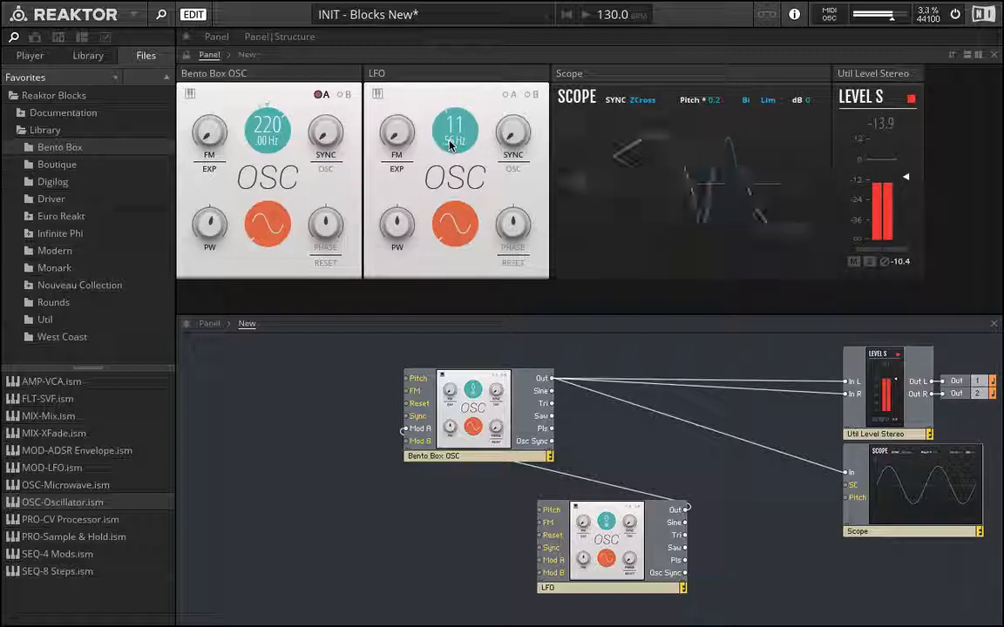
Turn the LFO oscillator's pitch knob down to 0
{"action": "left_click_drag", "start_coordinate": [453, 130], "coordinate": [453, 157]}
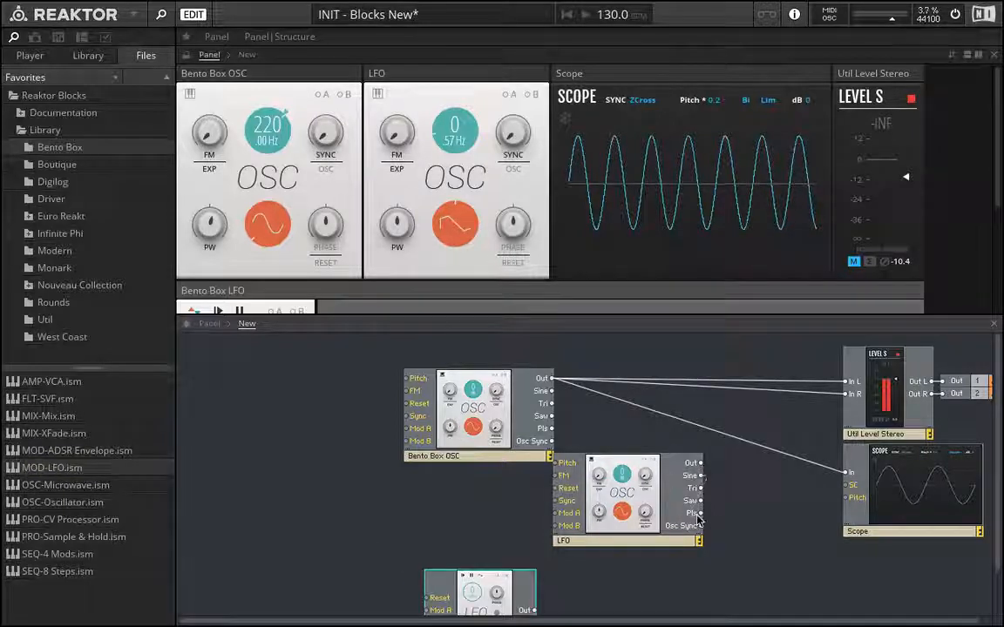
Place the Bento Box LFO block, move it left and wire its Out into the LFO oscillator
{"action": "left_click_drag", "start_coordinate": [628, 491], "coordinate": [658, 519]}
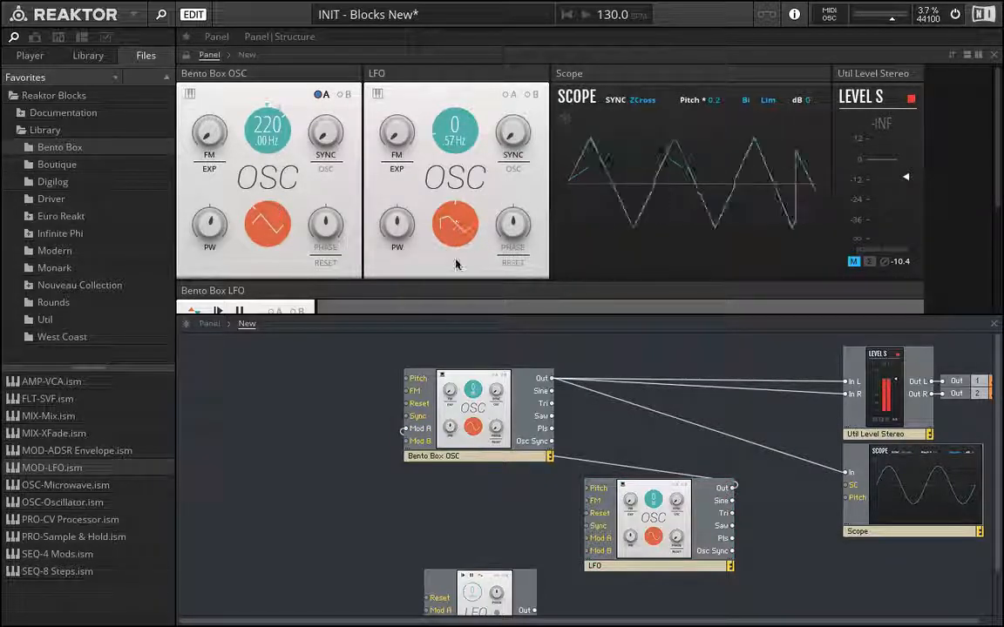
{"action": "left_click_drag", "start_coordinate": [267, 129], "coordinate": [270, 96]}
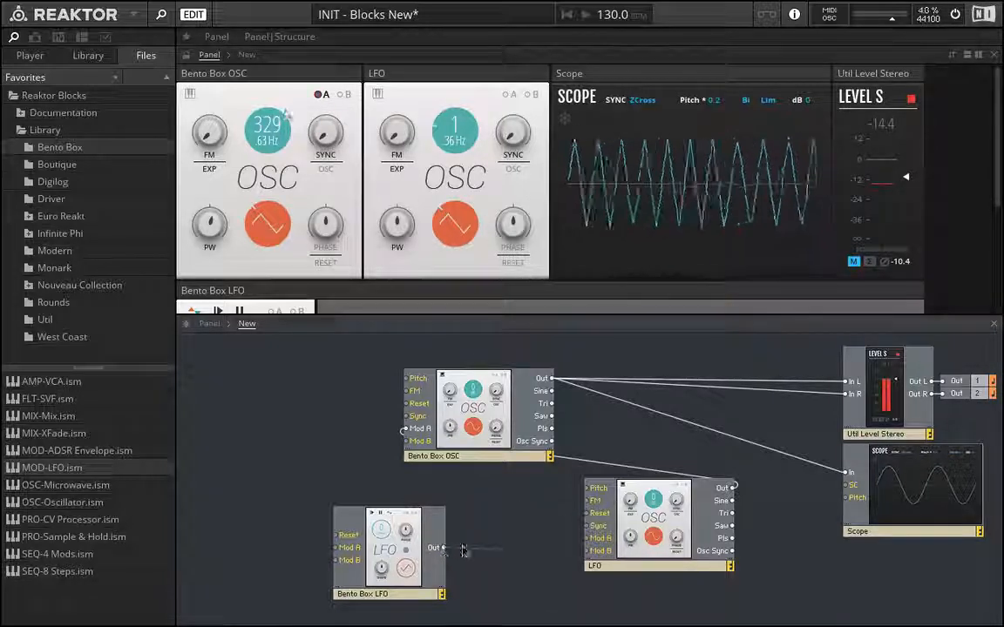
{"action": "left_click_drag", "start_coordinate": [449, 547], "coordinate": [589, 536]}
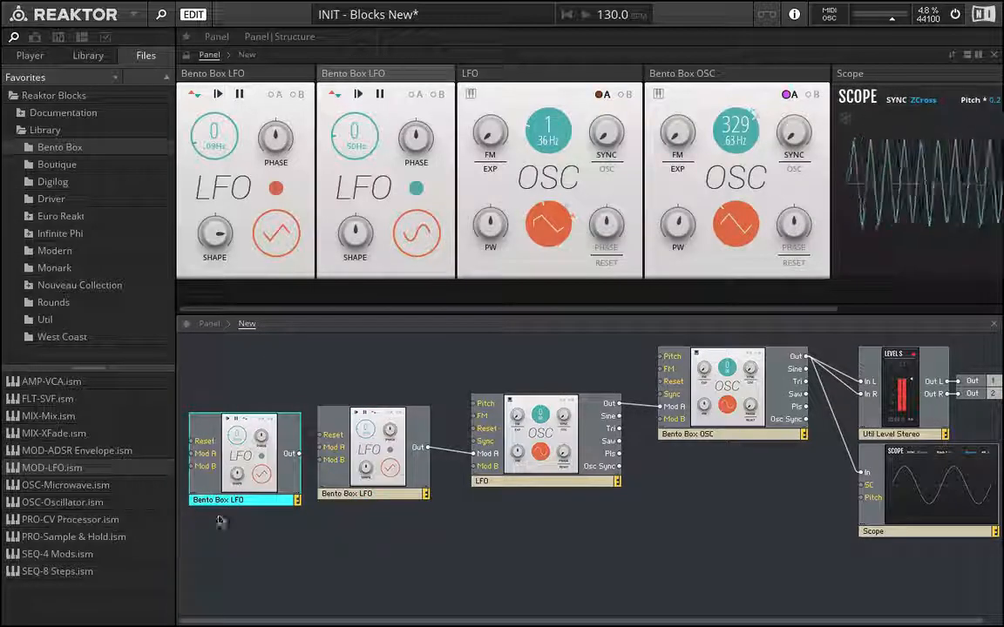
{"action": "mouse_move", "coordinate": [219, 509]}
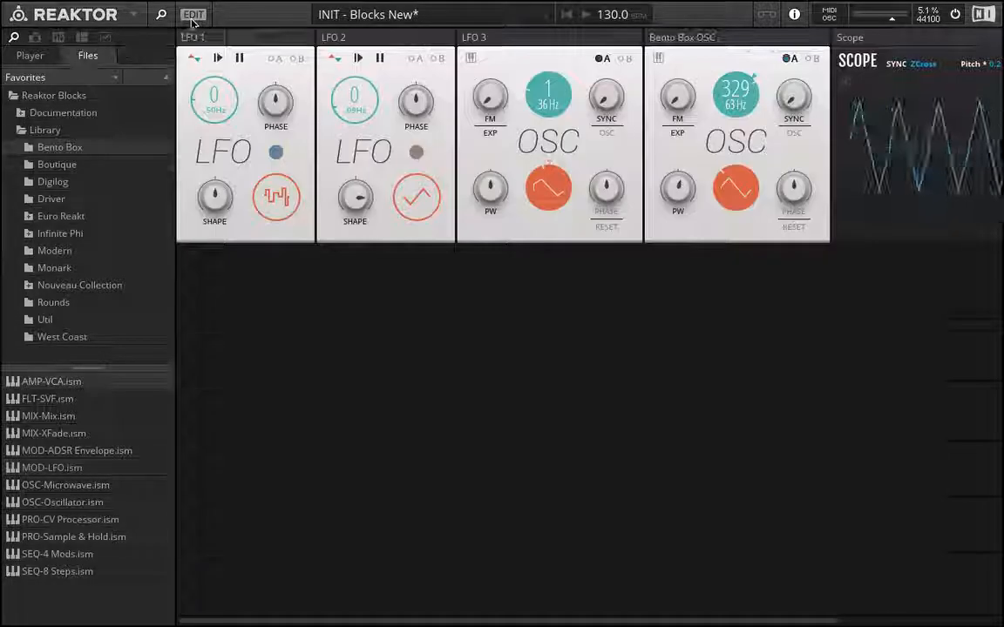
Show the patch structure with the blocks' panel split above it
{"action": "left_click", "coordinate": [194, 14]}
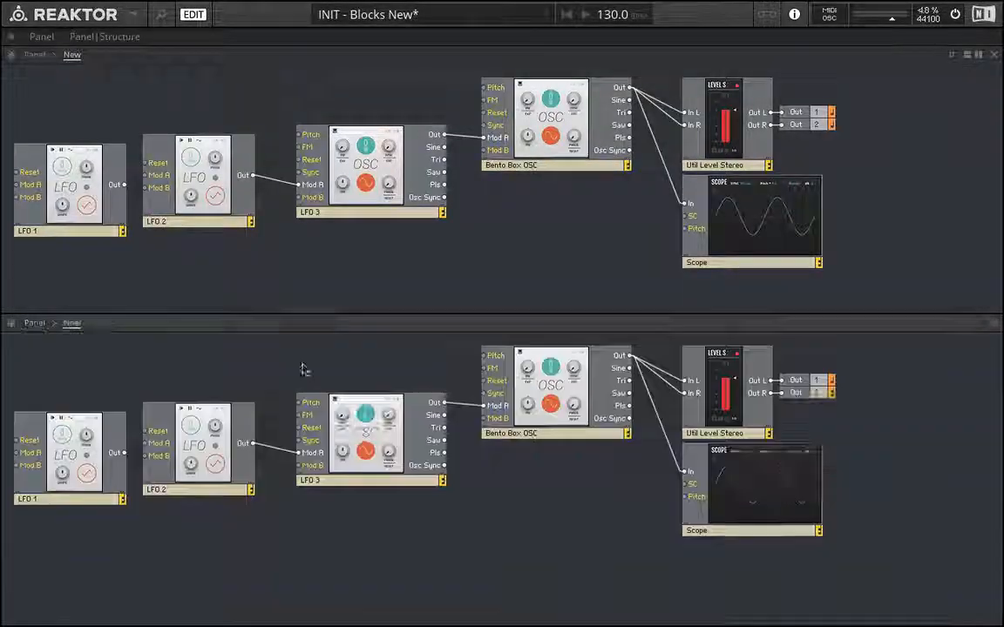
{"action": "left_click", "coordinate": [33, 38]}
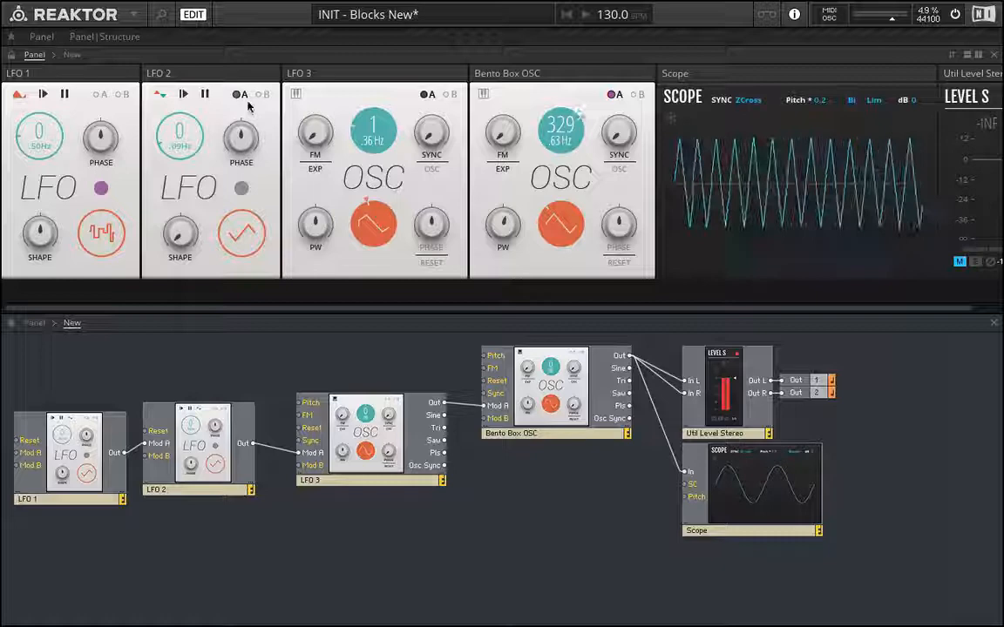
Raise LFO 1's rate and reshape LFO 2's waveform so the scope trace wobbles
{"action": "left_click", "coordinate": [237, 95]}
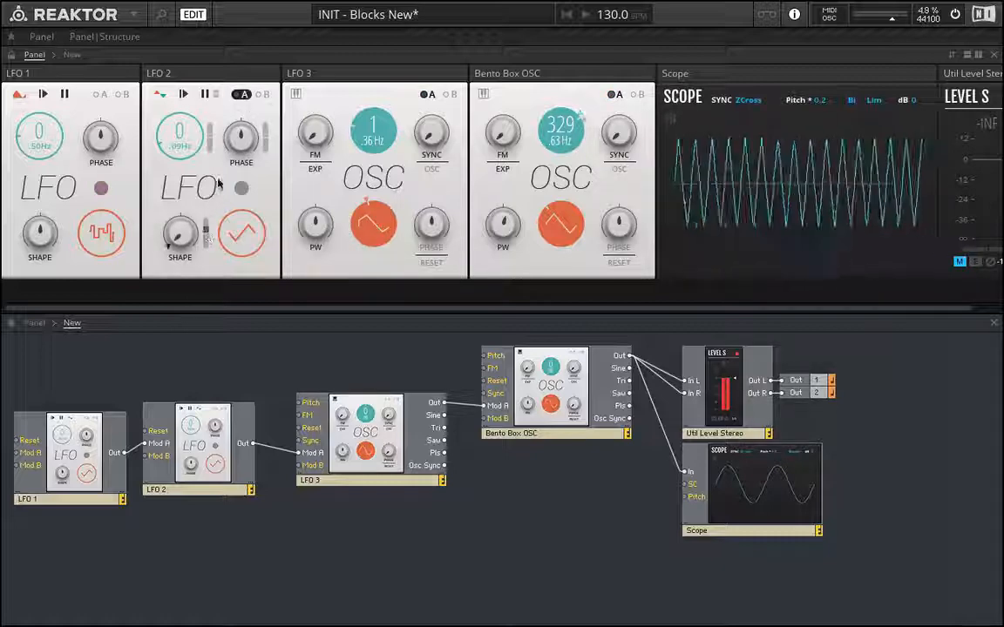
{"action": "left_click_drag", "start_coordinate": [180, 234], "coordinate": [180, 258]}
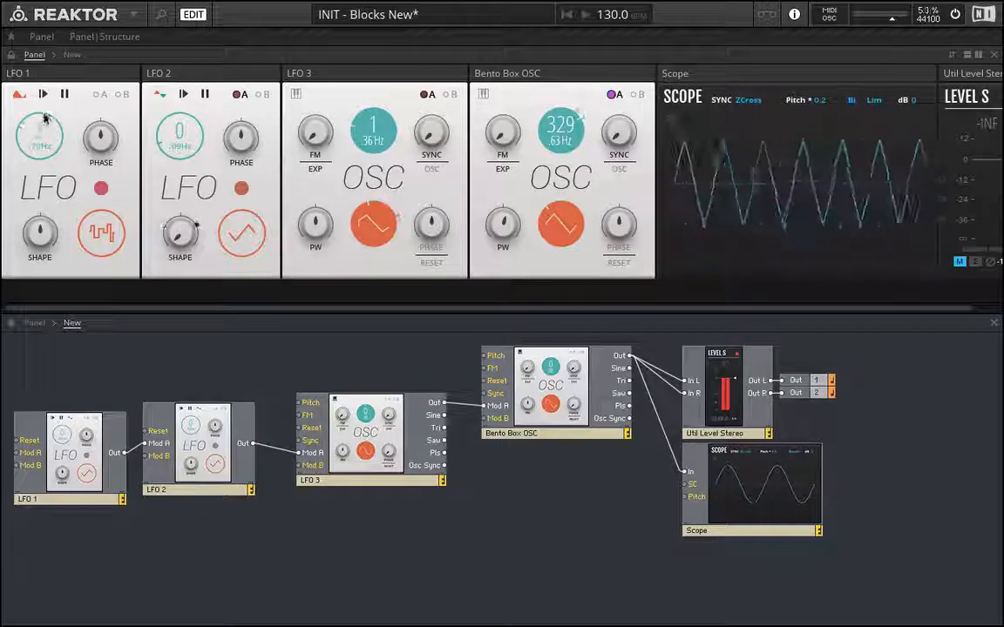
{"action": "mouse_move", "coordinate": [179, 244]}
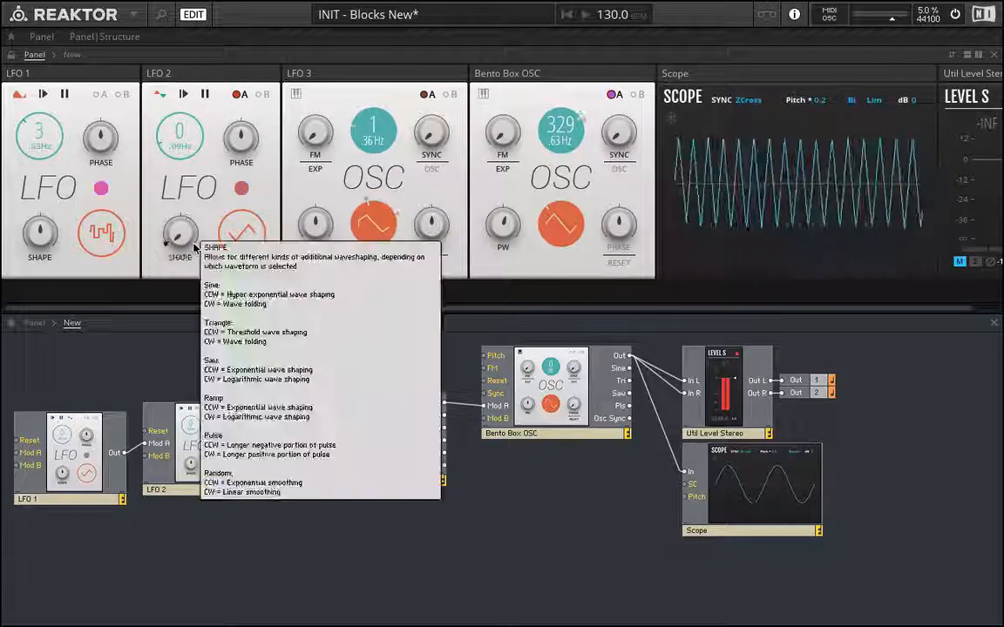
{"action": "mouse_move", "coordinate": [345, 300]}
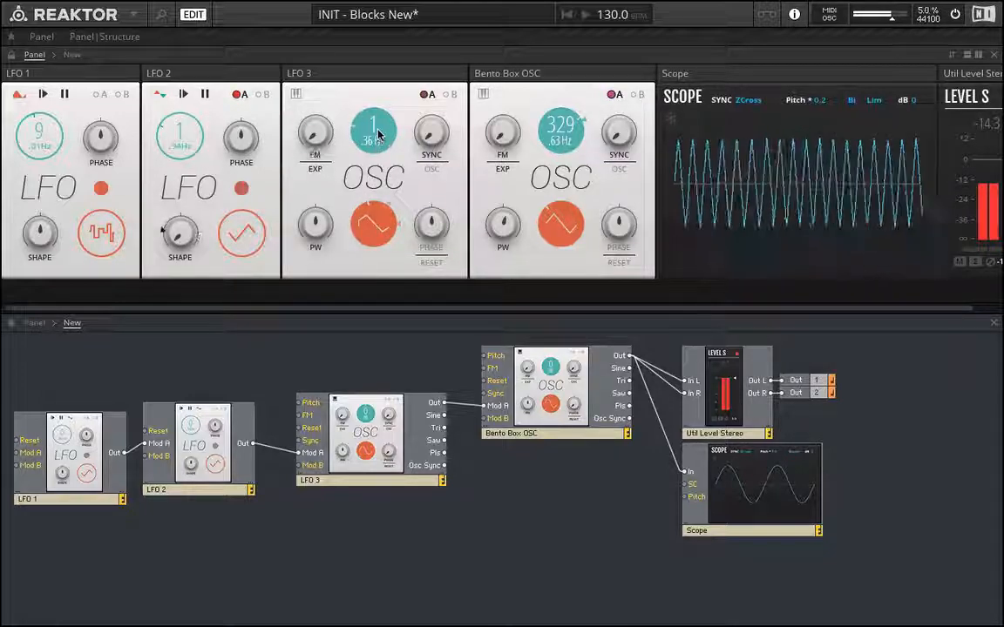
Raise LFO 3's pitch in stages from 1 up to 123
{"action": "left_click_drag", "start_coordinate": [373, 131], "coordinate": [373, 104]}
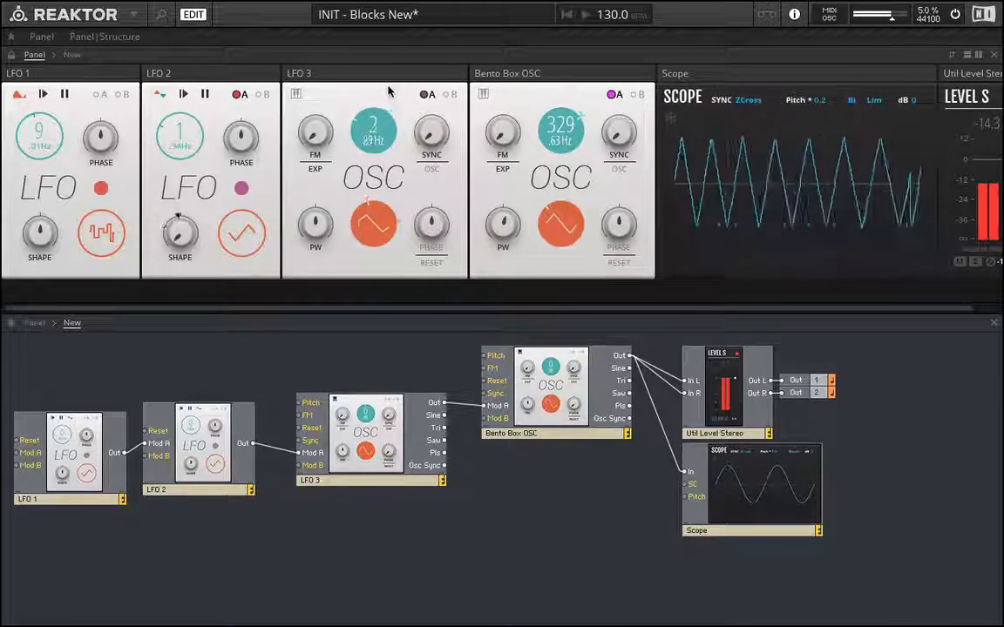
{"action": "left_click_drag", "start_coordinate": [373, 126], "coordinate": [373, 113]}
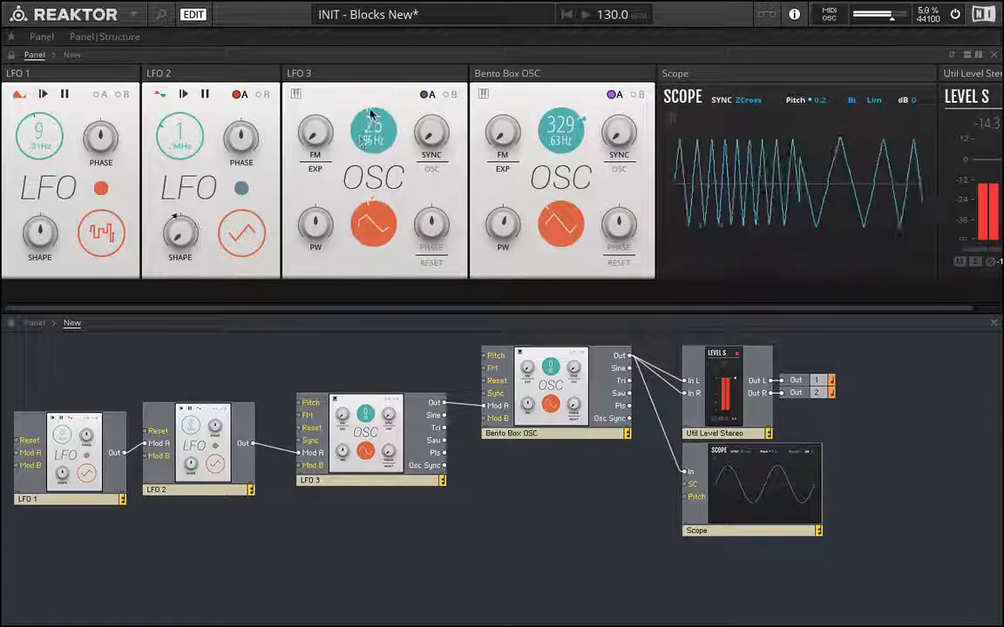
{"action": "left_click_drag", "start_coordinate": [373, 129], "coordinate": [372, 105]}
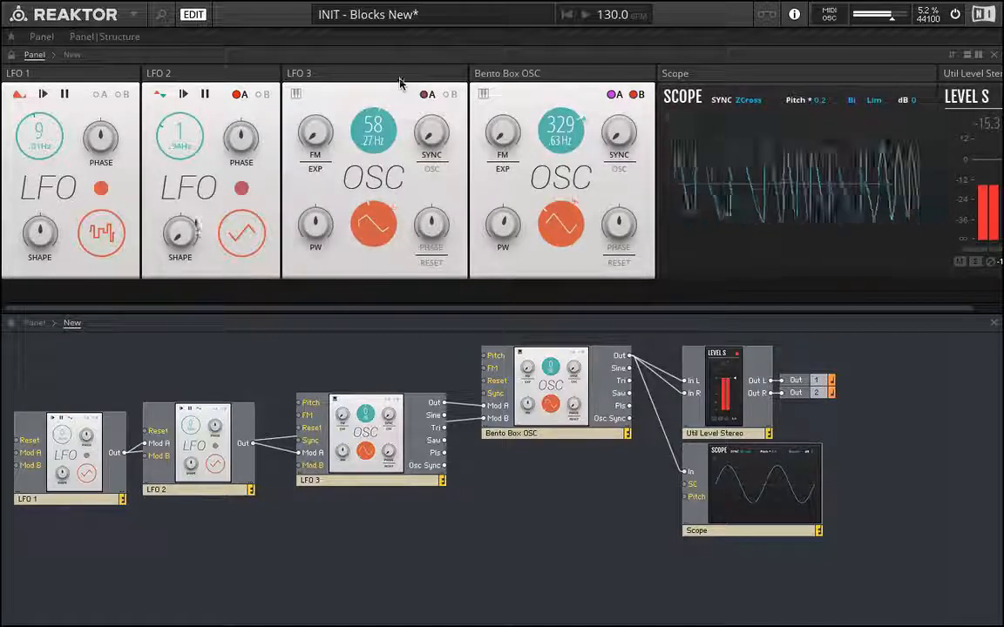
{"action": "left_click_drag", "start_coordinate": [373, 122], "coordinate": [373, 96]}
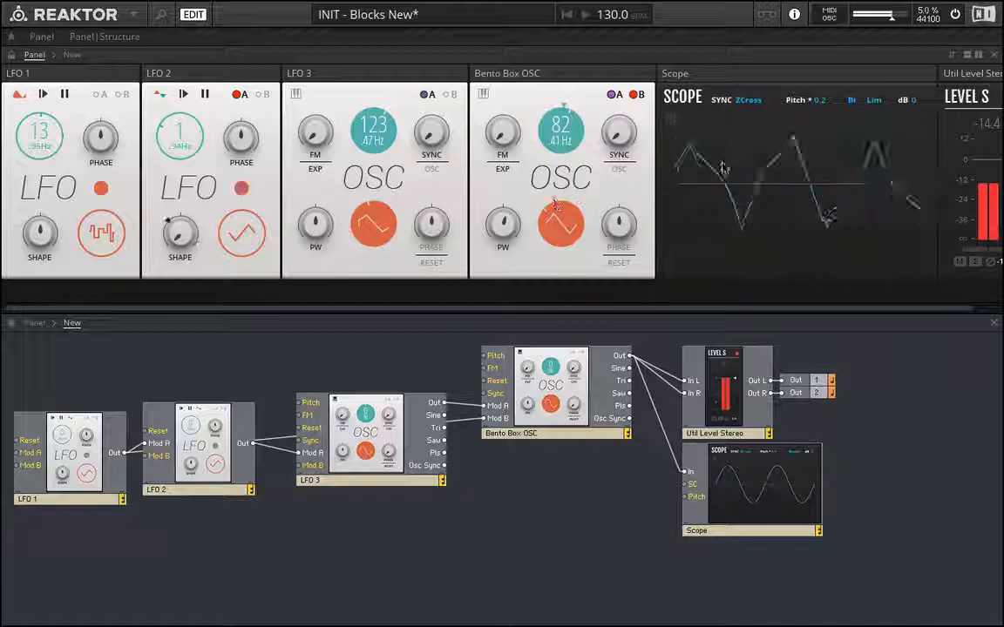
Retune the Bento Box OSC pitch away from 329, to 185 and then again
{"action": "left_click_drag", "start_coordinate": [561, 126], "coordinate": [561, 96]}
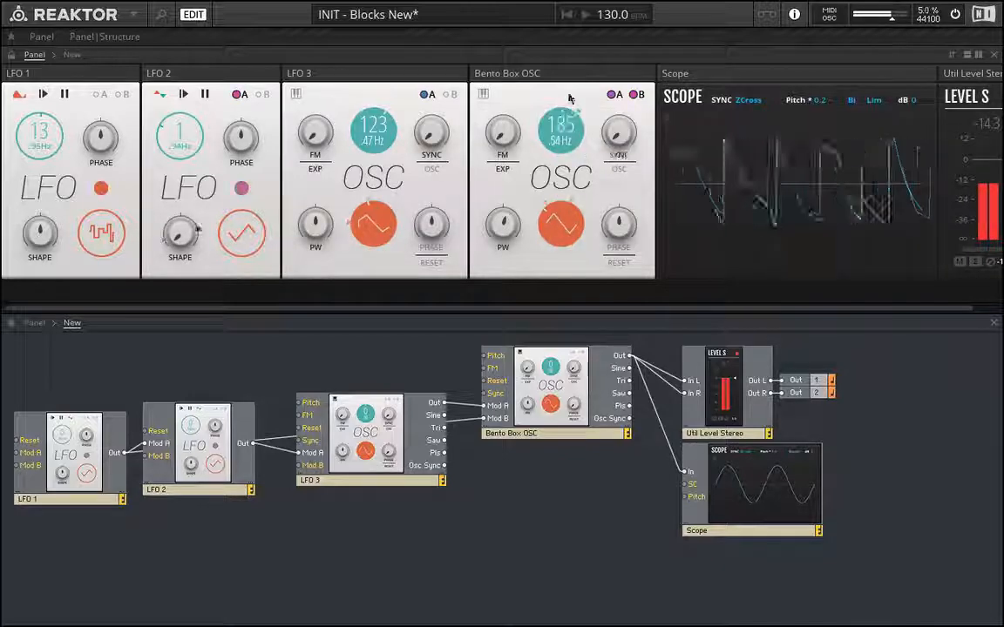
{"action": "left_click_drag", "start_coordinate": [560, 125], "coordinate": [559, 87]}
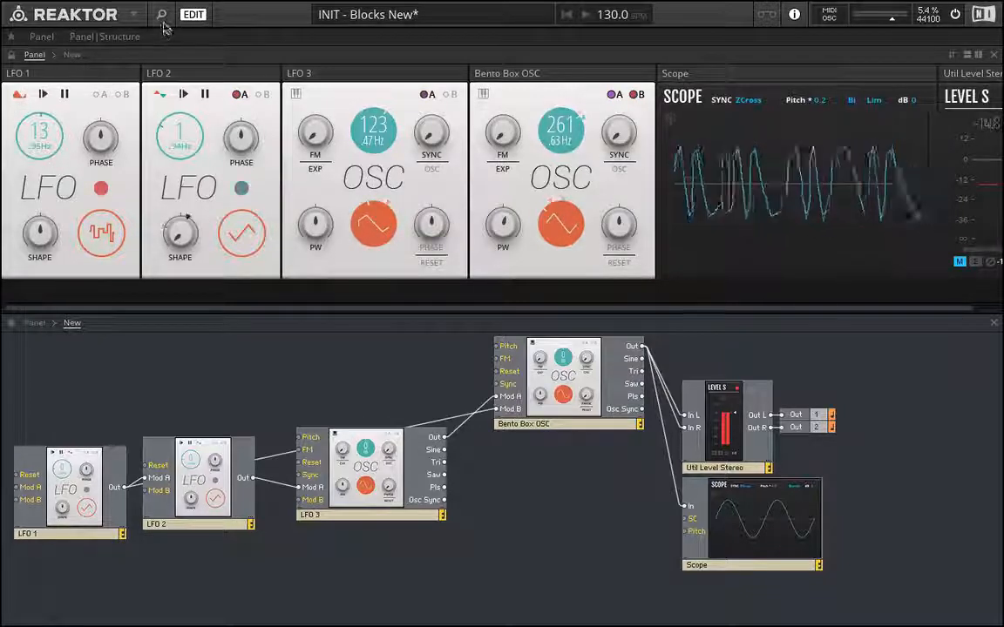
Show the side info panel explaining the LFO's Bipolar/Unipolar setting
{"action": "left_click", "coordinate": [146, 56]}
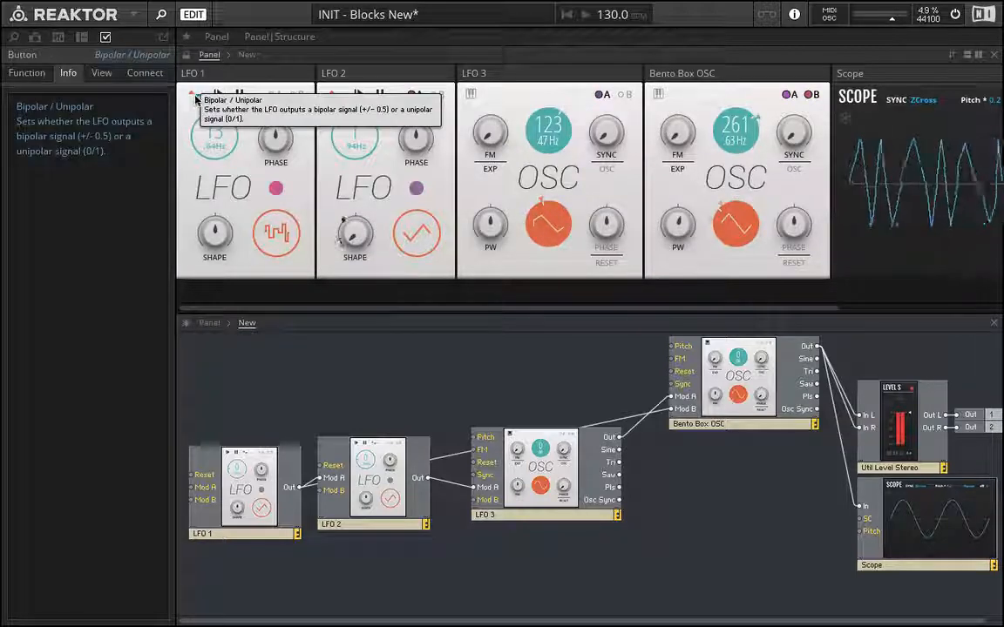
Reveal LFO 2's Mod A controls and set the modulation amount for its phase and shape
{"action": "left_click_drag", "start_coordinate": [355, 230], "coordinate": [355, 252]}
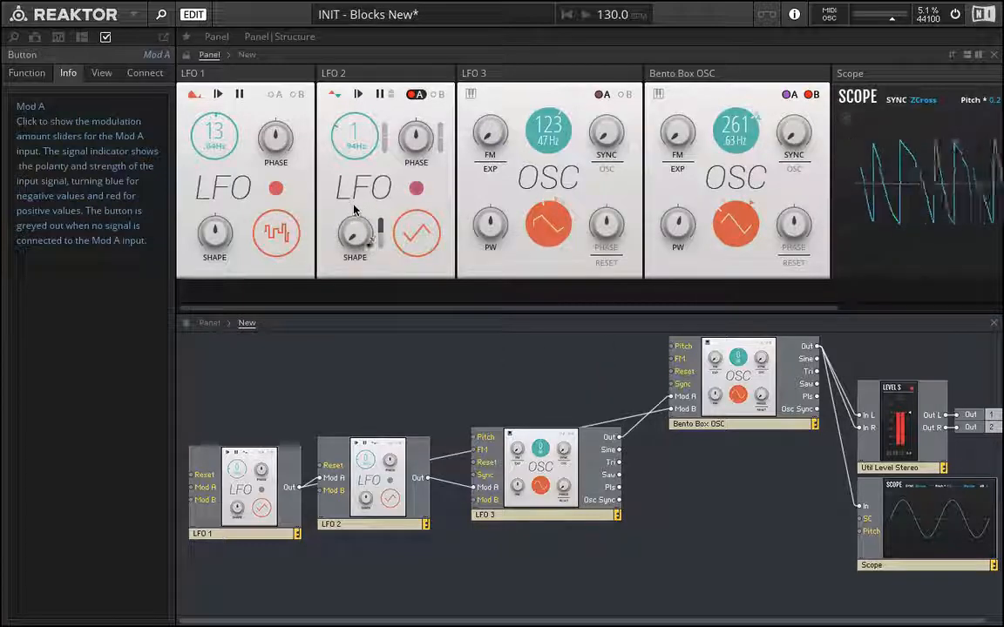
{"action": "left_click_drag", "start_coordinate": [356, 233], "coordinate": [356, 270]}
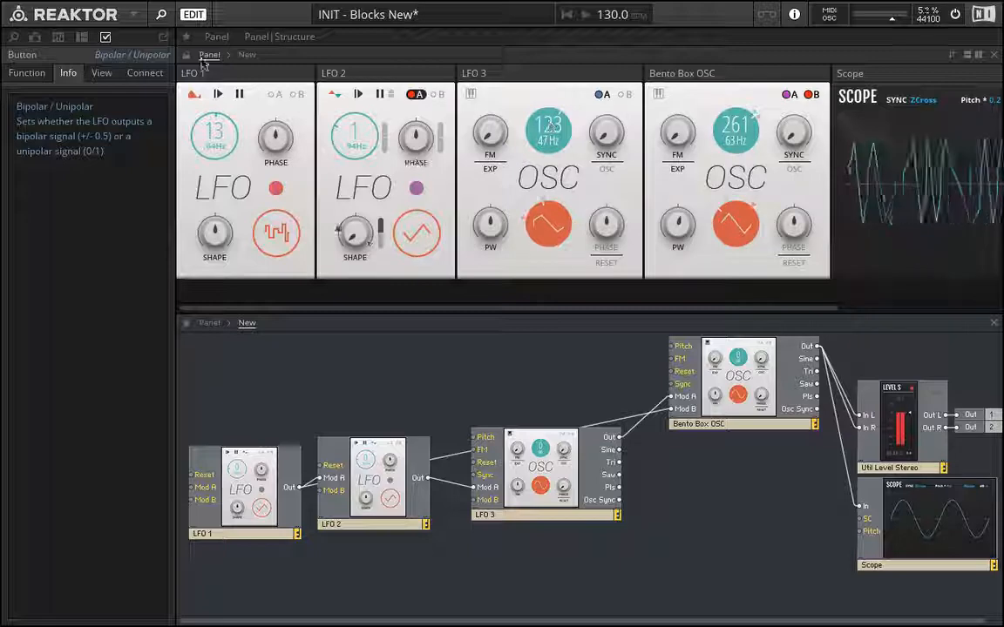
{"action": "mouse_move", "coordinate": [676, 225]}
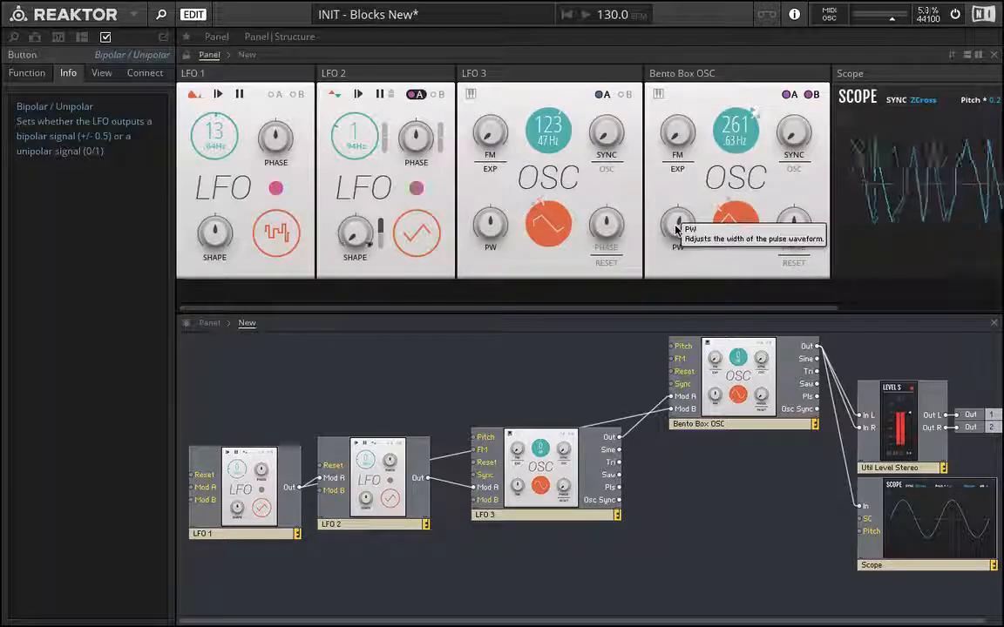